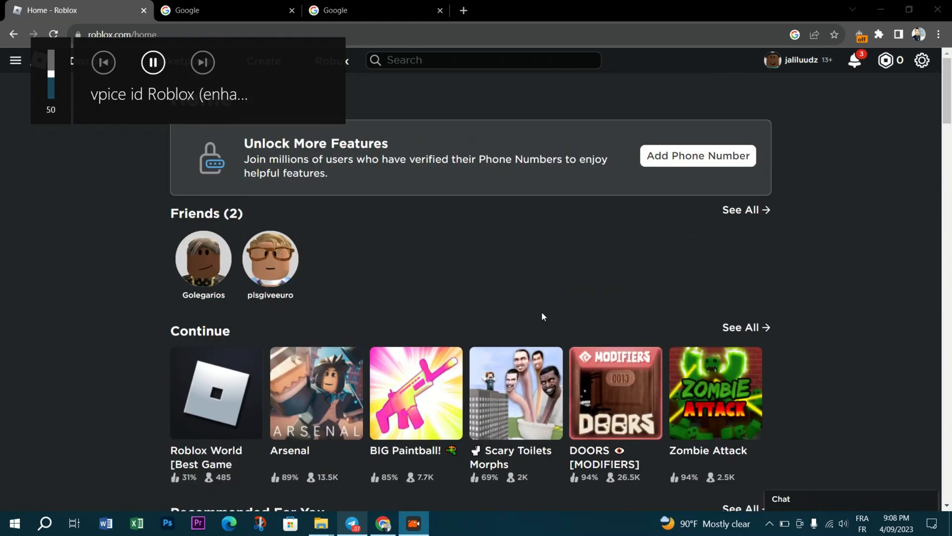
Reach the account Settings page from the account options menu
scroll("down", 3)
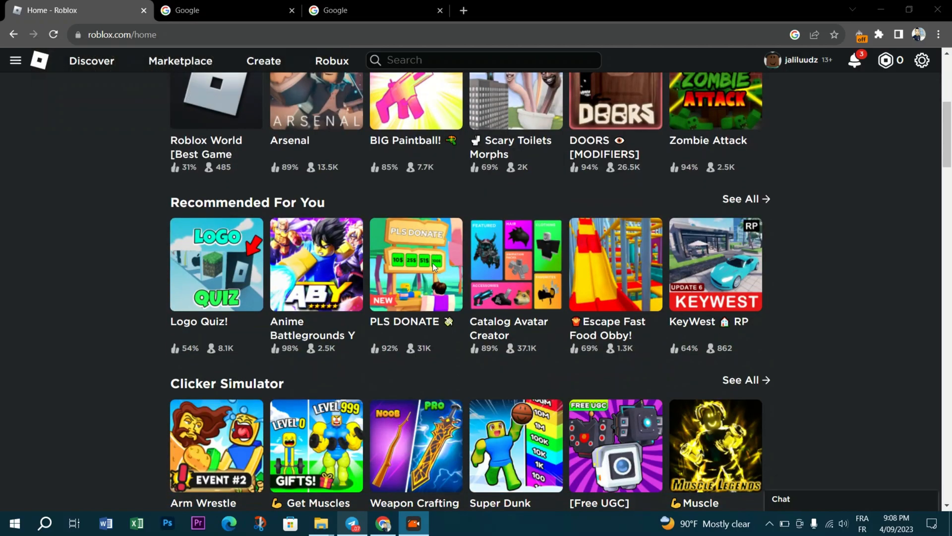
scroll("up", 3)
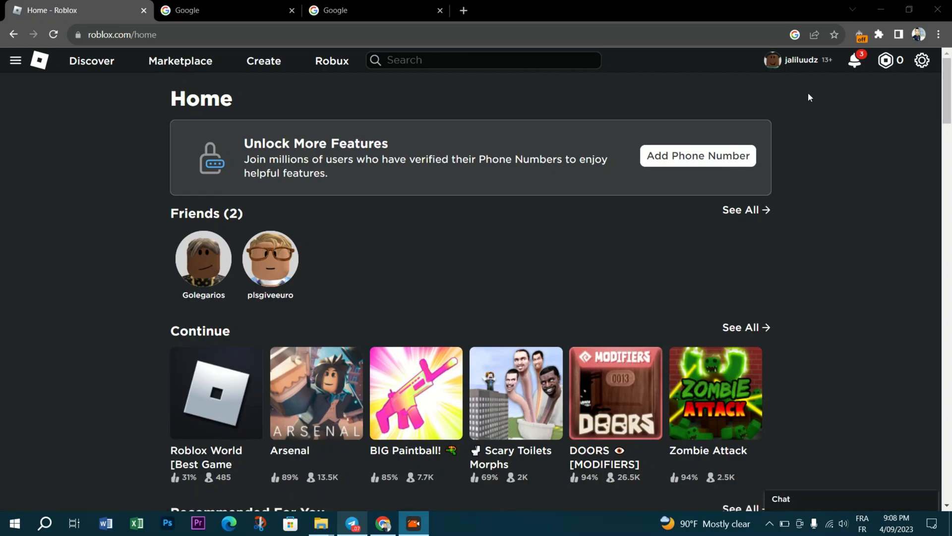
mouse_move(851, 241)
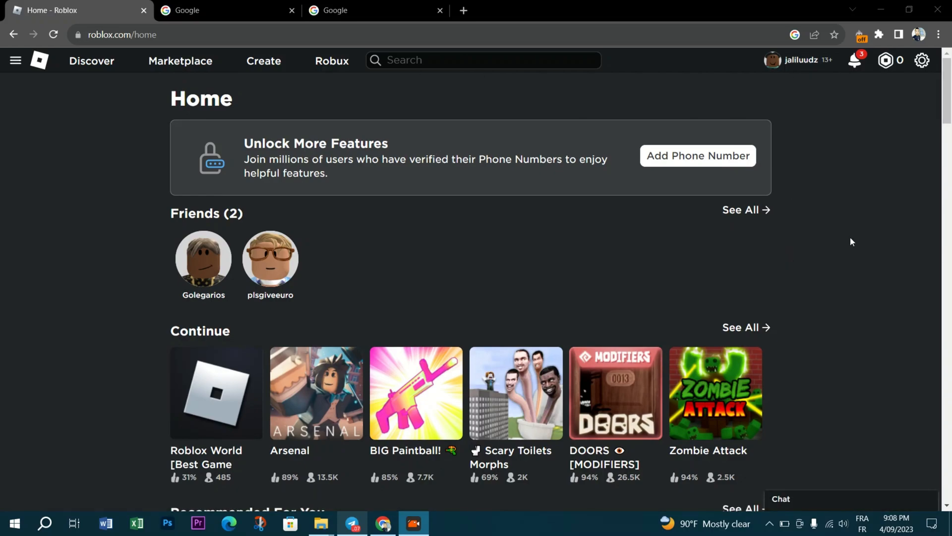
mouse_move(816, 254)
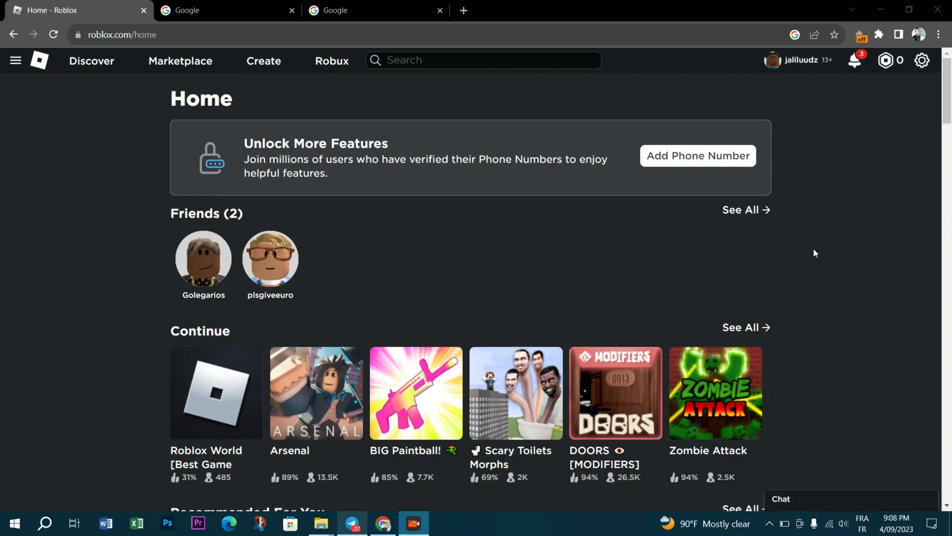
mouse_move(595, 294)
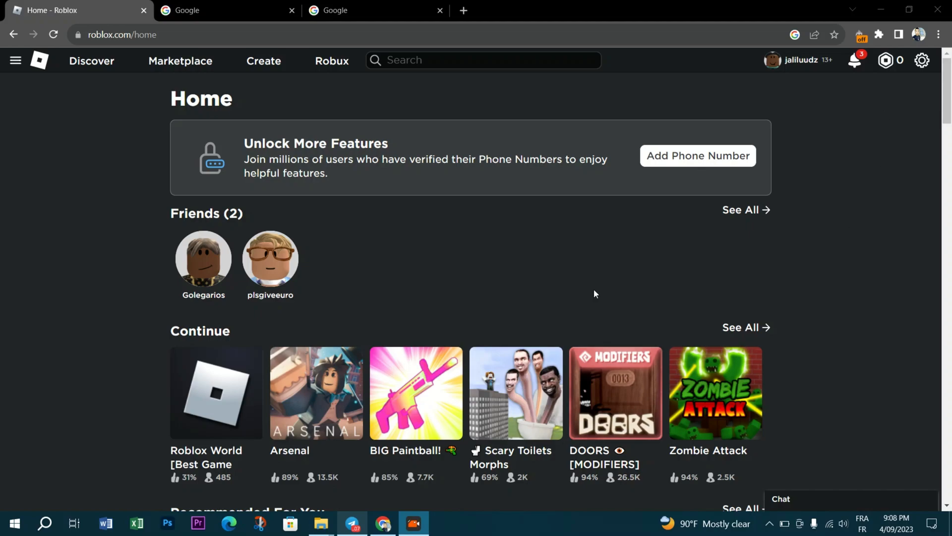
mouse_move(728, 392)
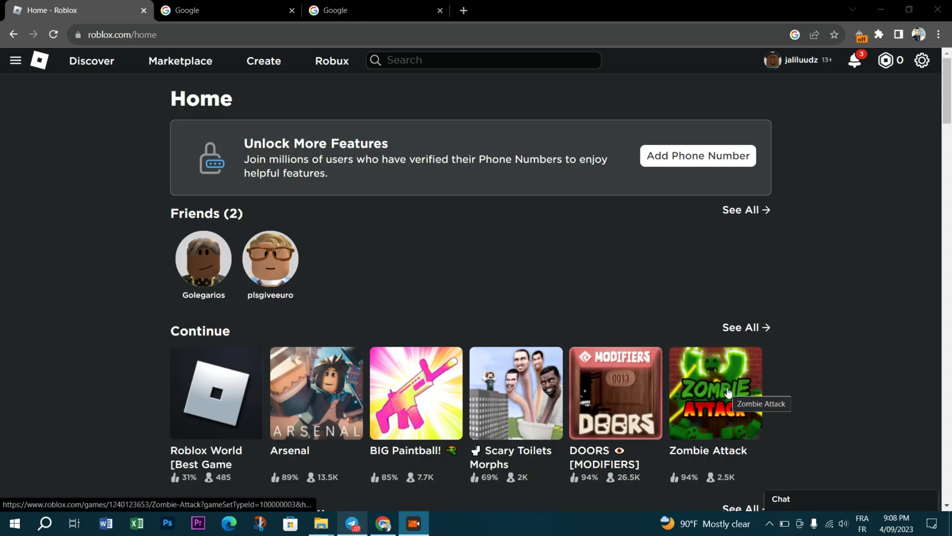
mouse_move(645, 339)
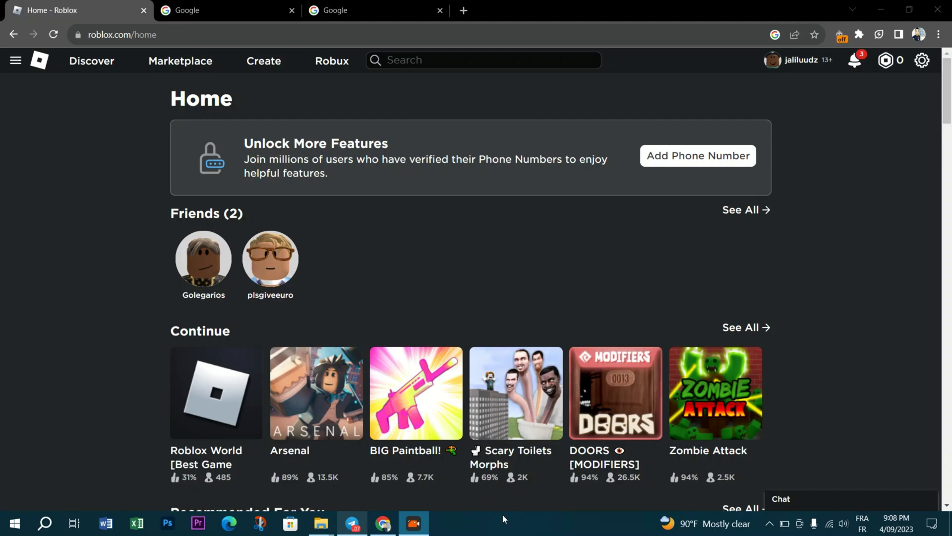
mouse_move(498, 435)
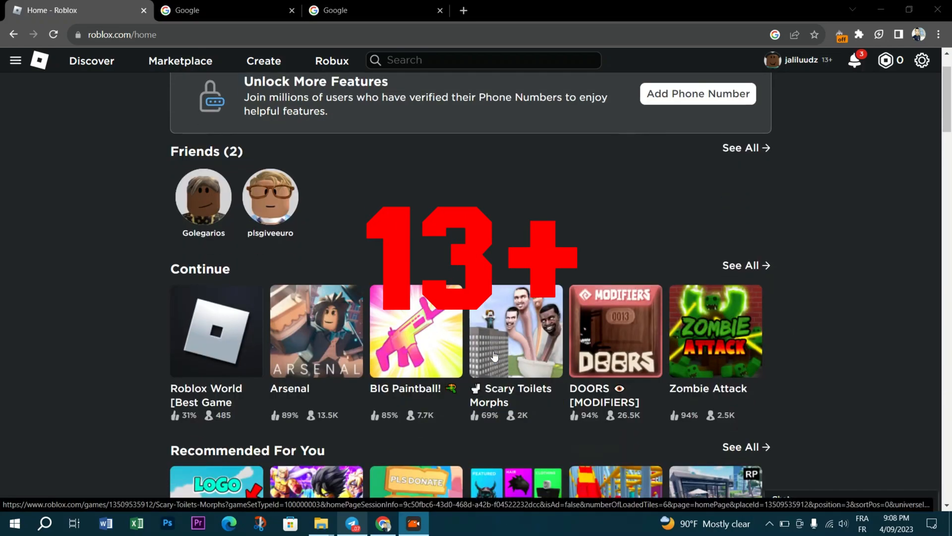
scroll("down", 3)
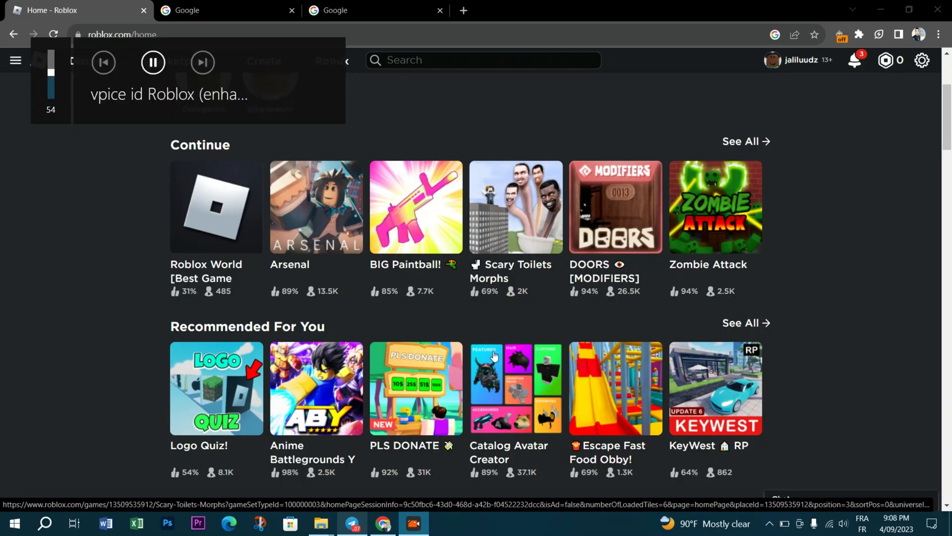
mouse_move(753, 296)
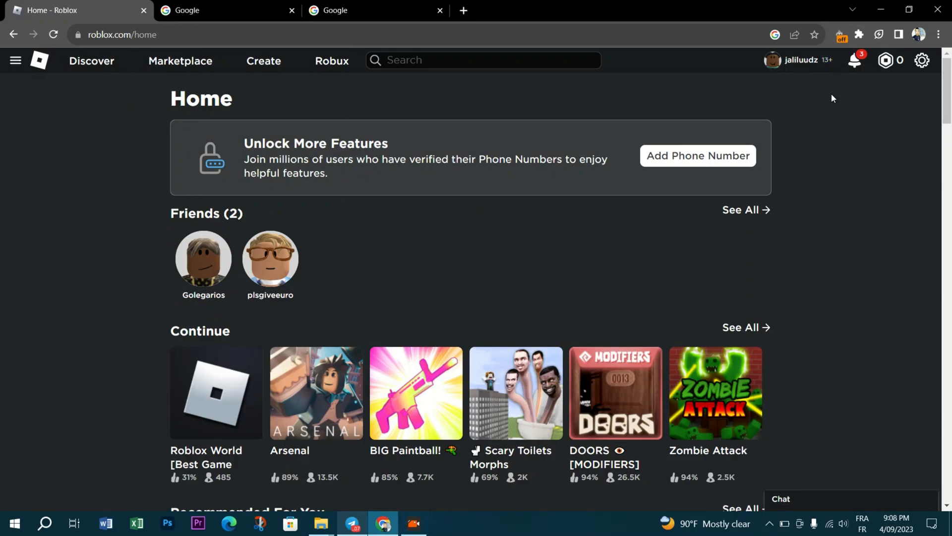
mouse_move(909, 363)
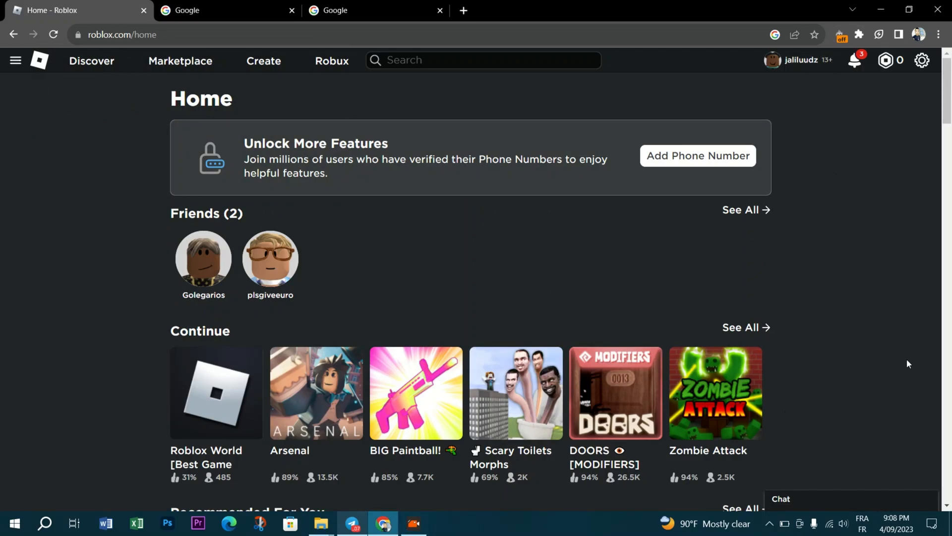
mouse_move(833, 275)
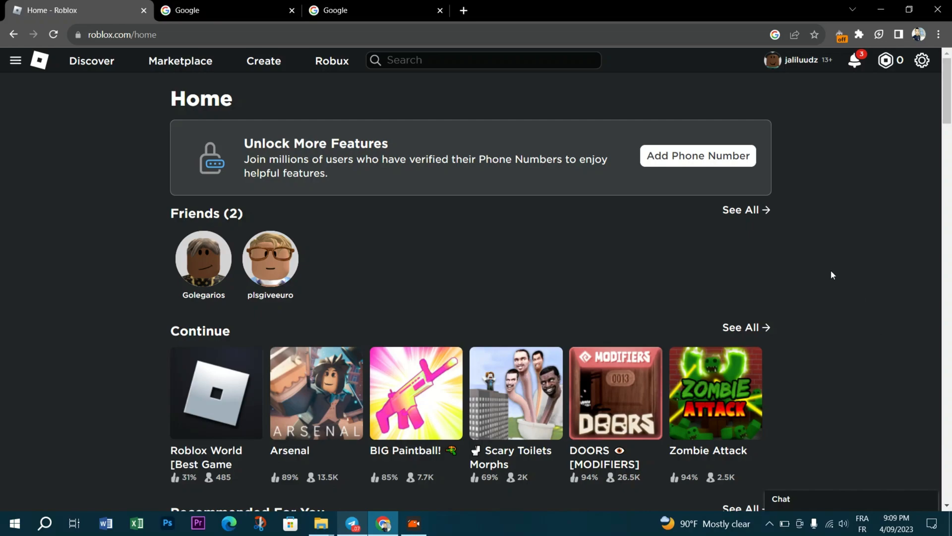
mouse_move(394, 247)
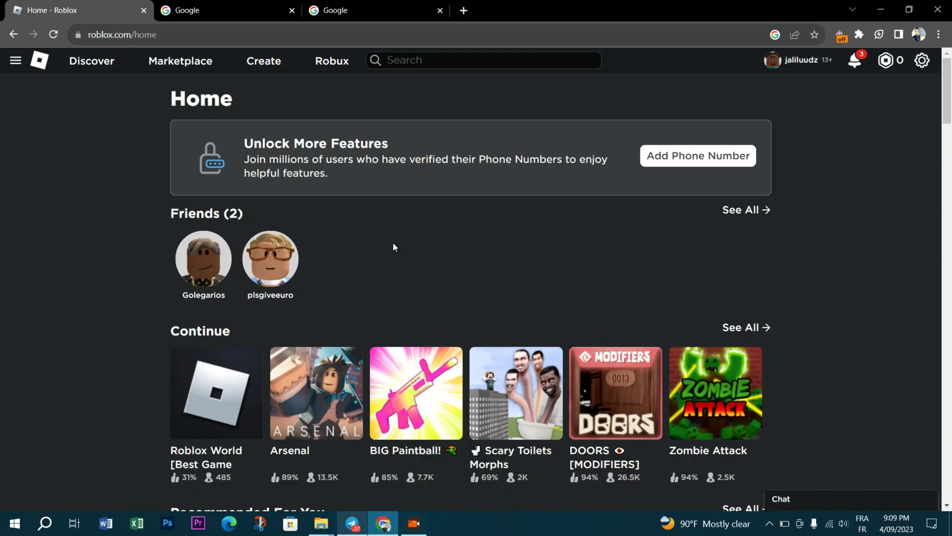
mouse_move(499, 524)
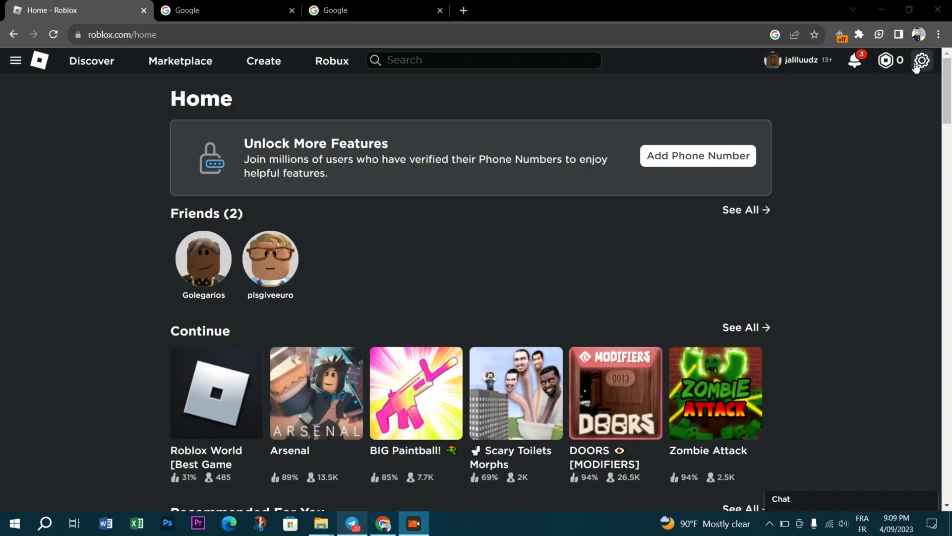
left_click(922, 60)
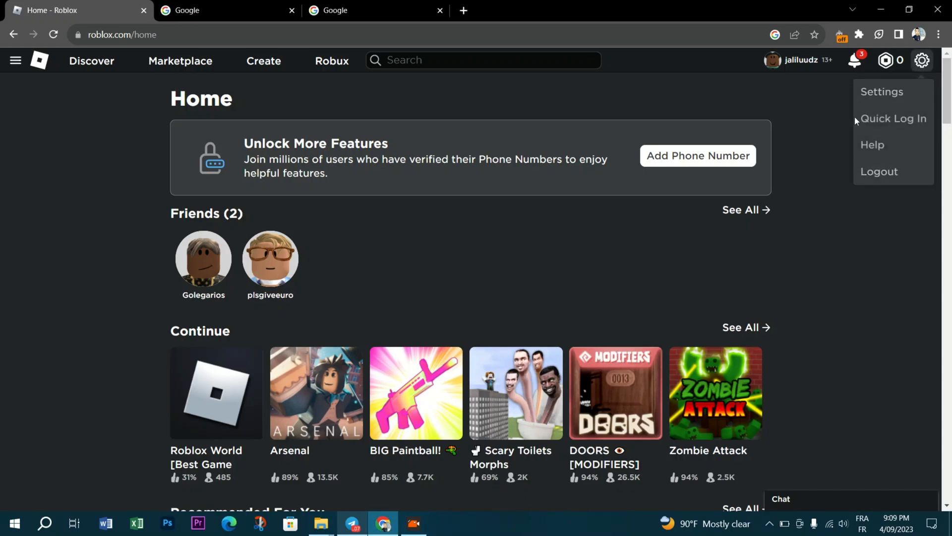
left_click(882, 91)
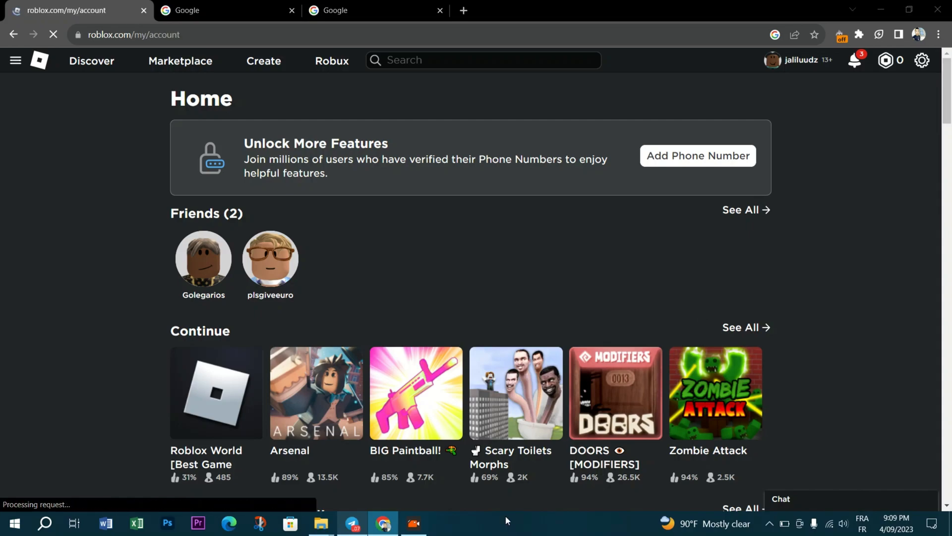
left_click(921, 60)
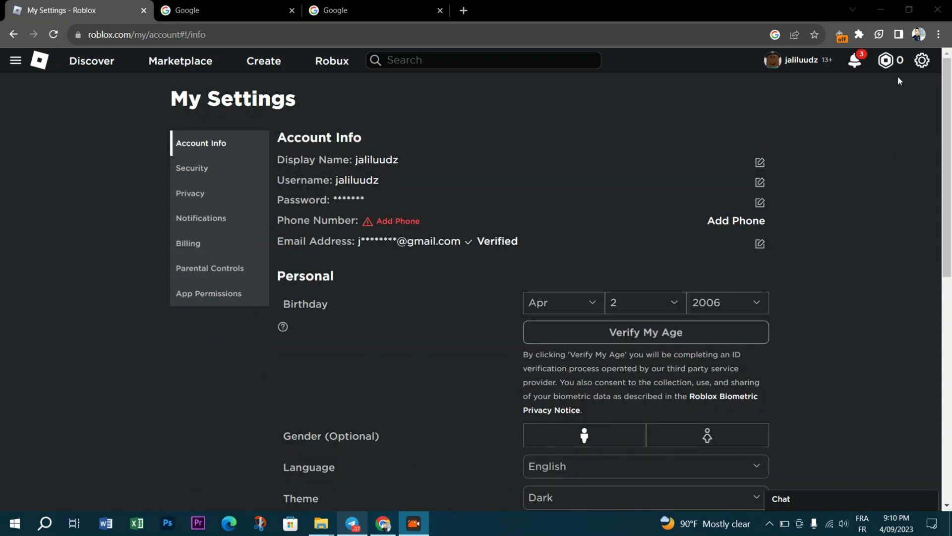
left_click(922, 60)
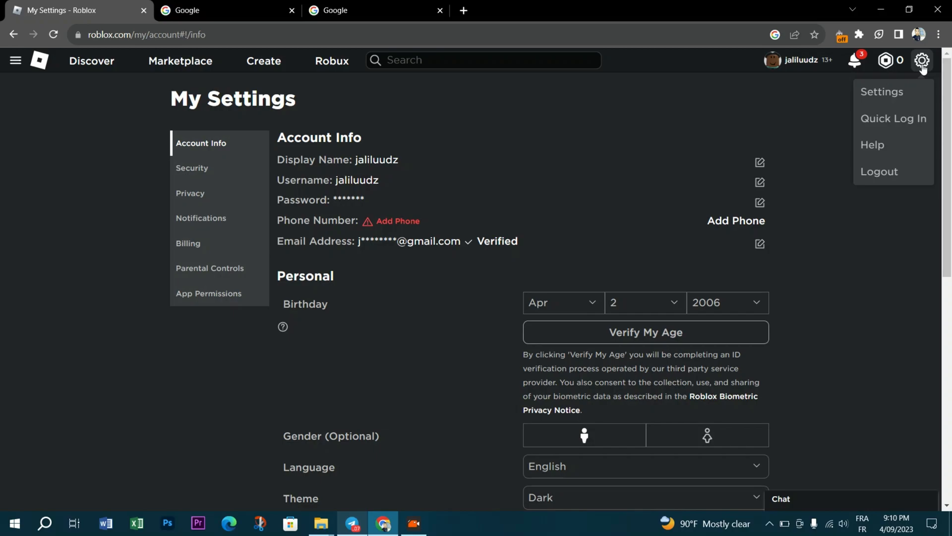
mouse_move(568, 151)
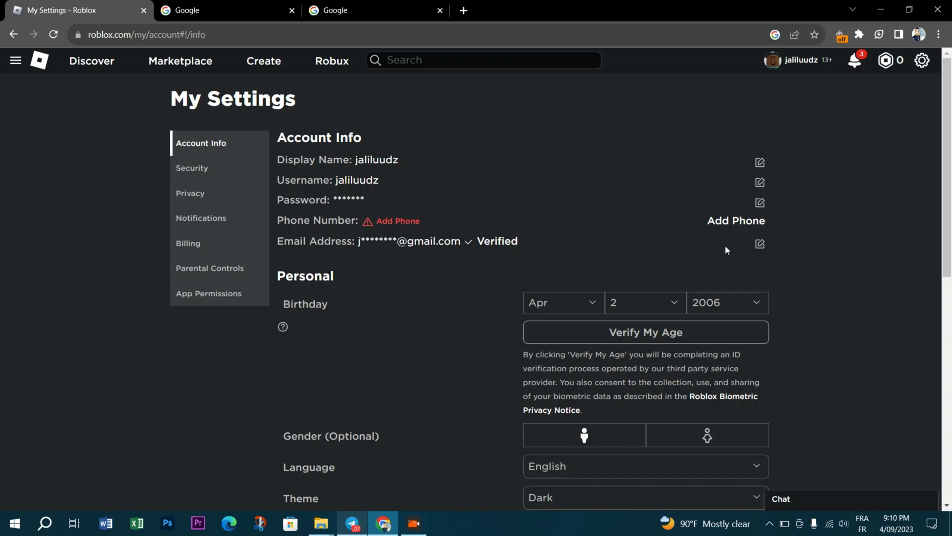
mouse_move(731, 254)
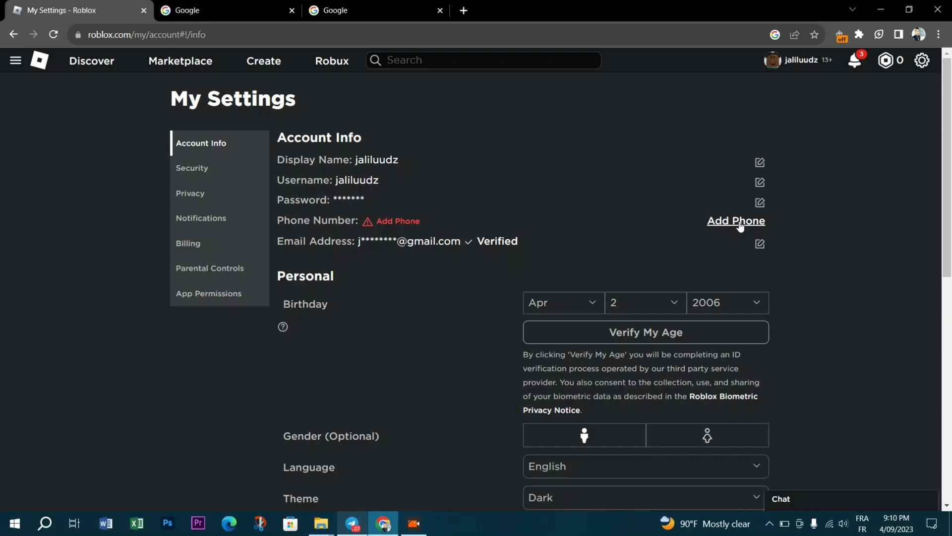
left_click(736, 220)
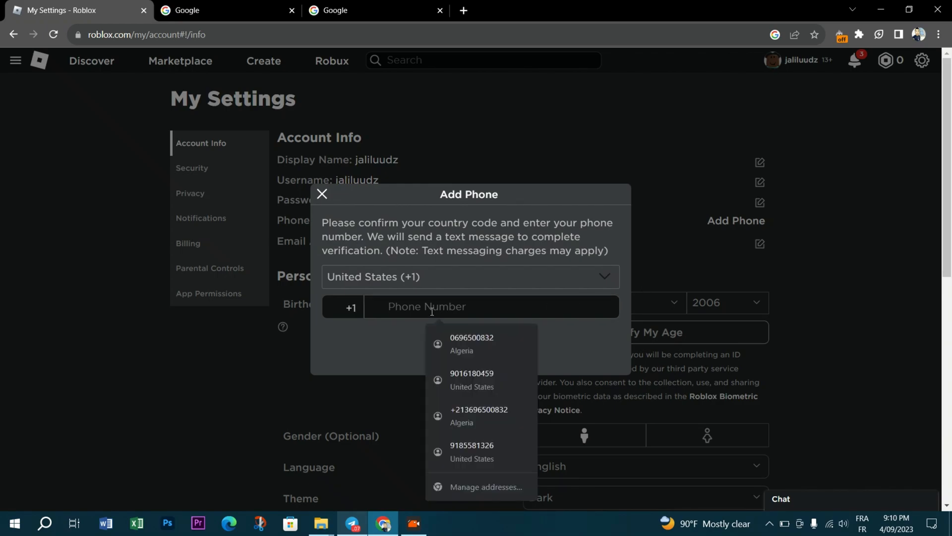
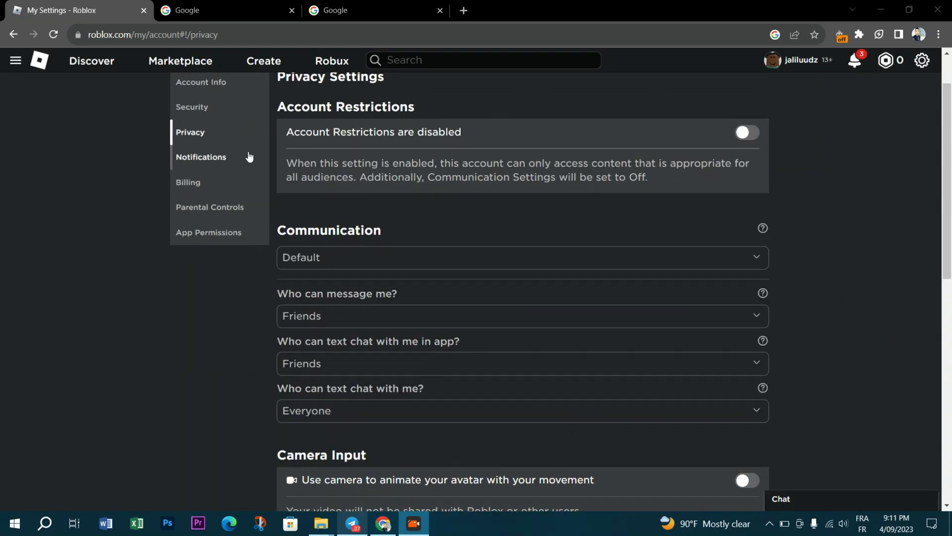
scroll("down", 3)
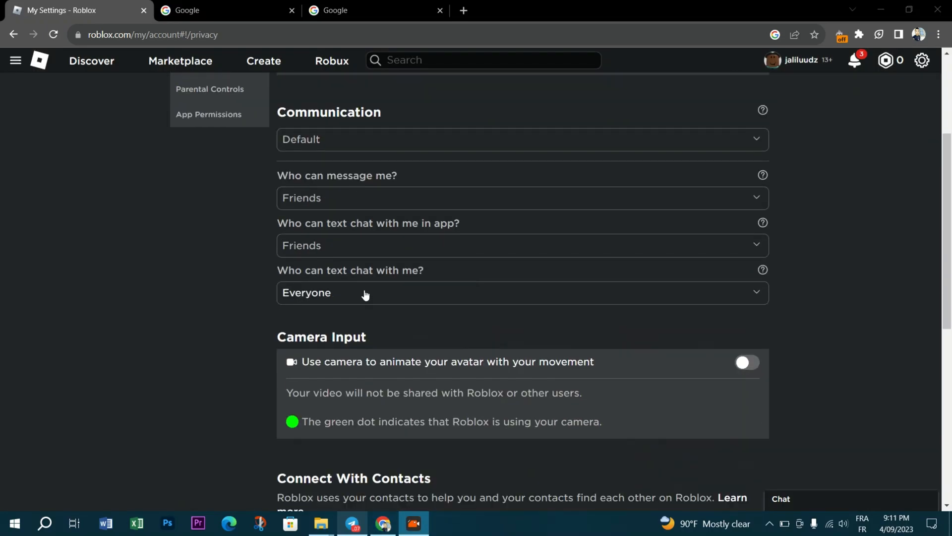
scroll("down", 3)
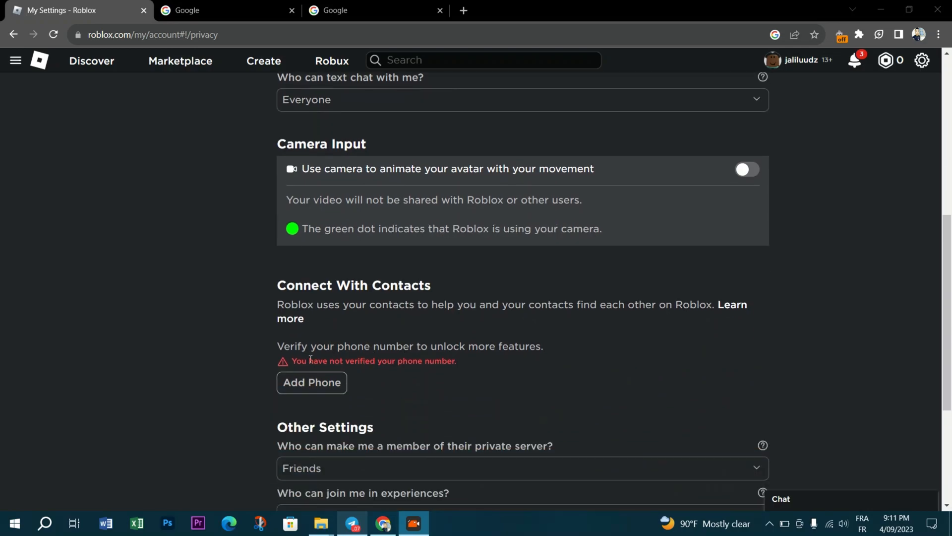
scroll("down", 3)
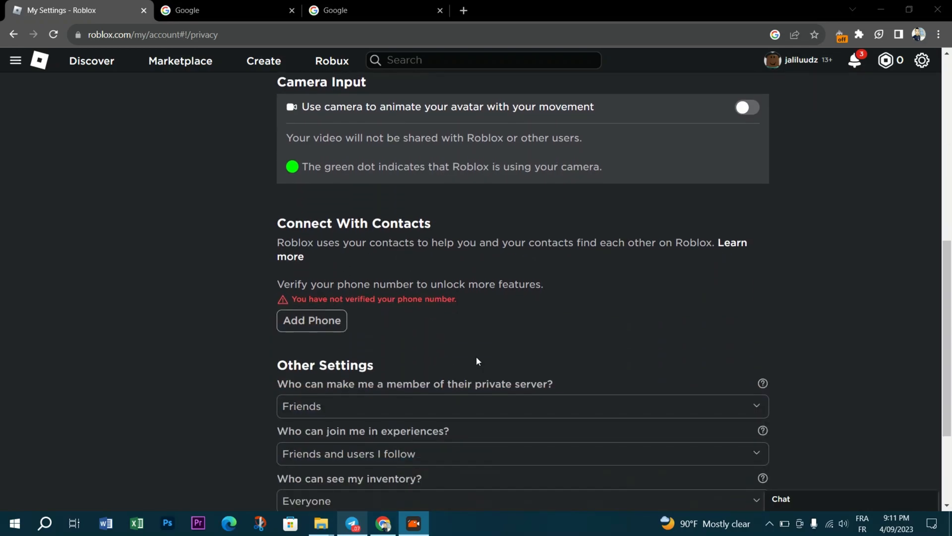
scroll("down", 3)
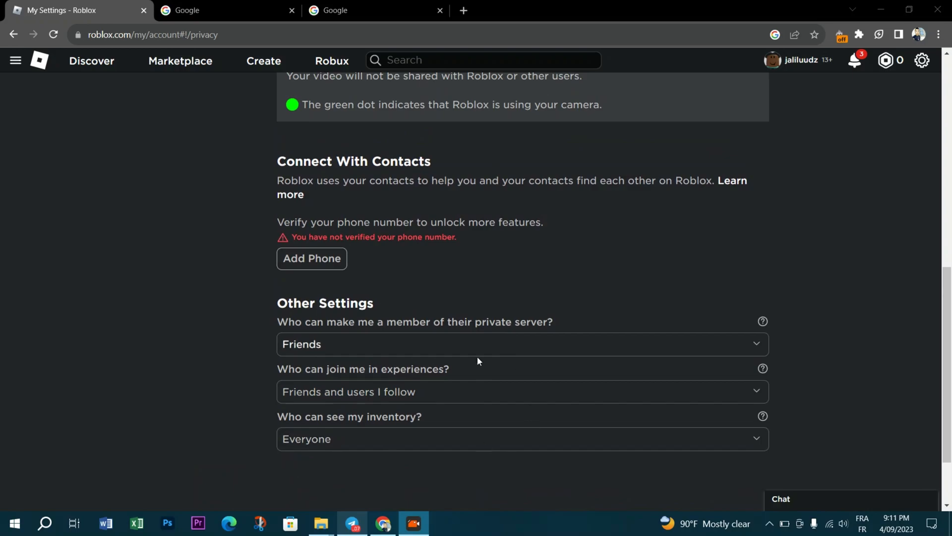
scroll("up", 3)
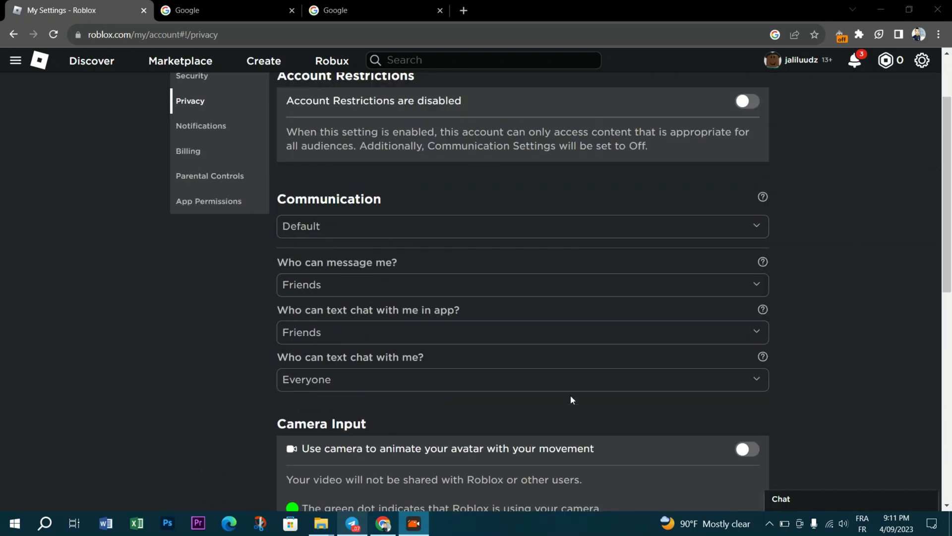
scroll("up", 3)
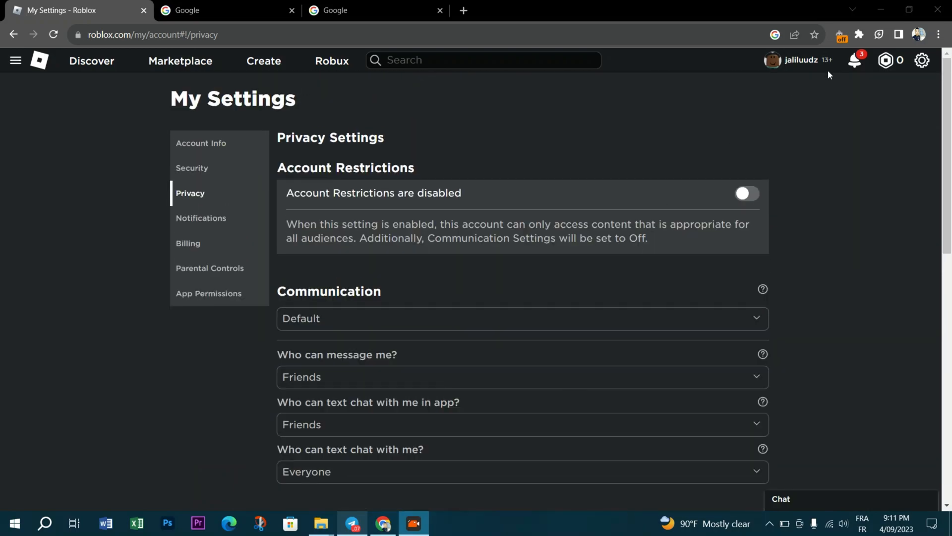
mouse_move(548, 255)
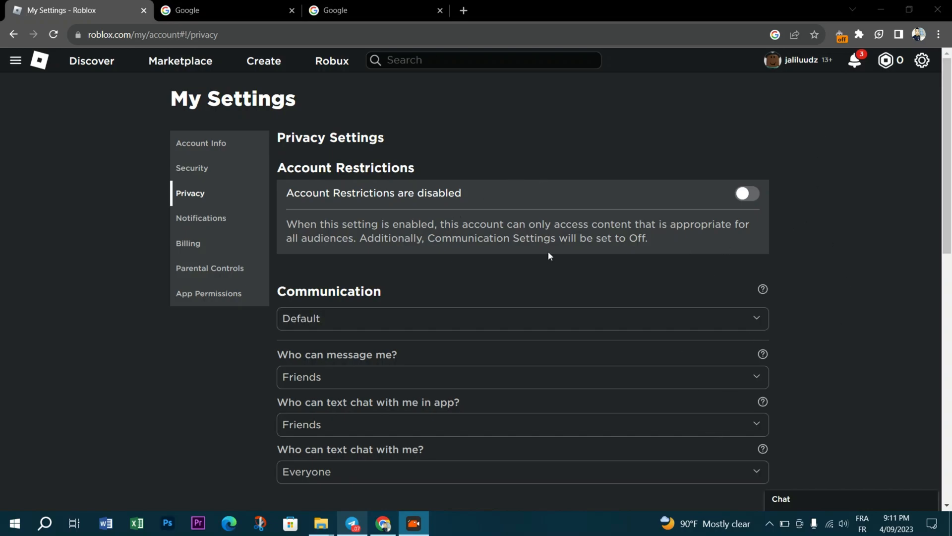
mouse_move(500, 405)
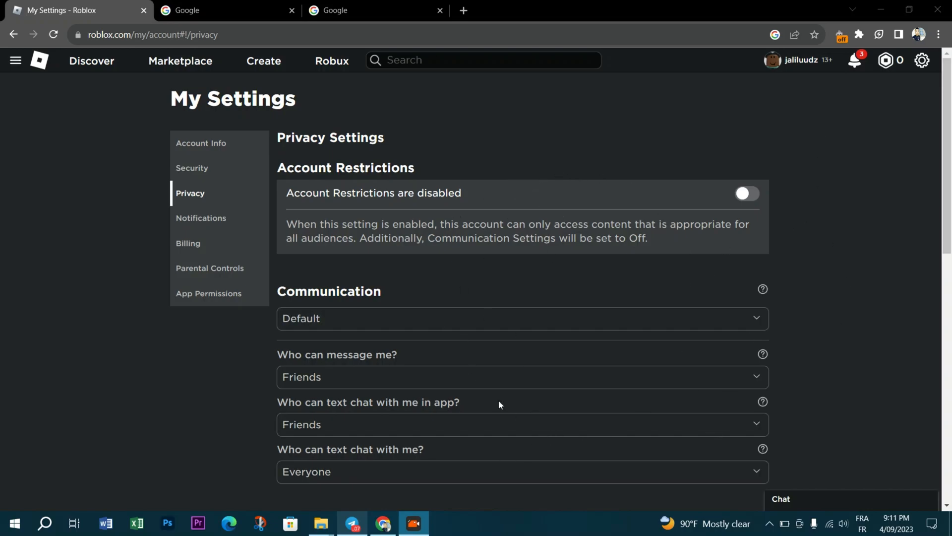
mouse_move(507, 342)
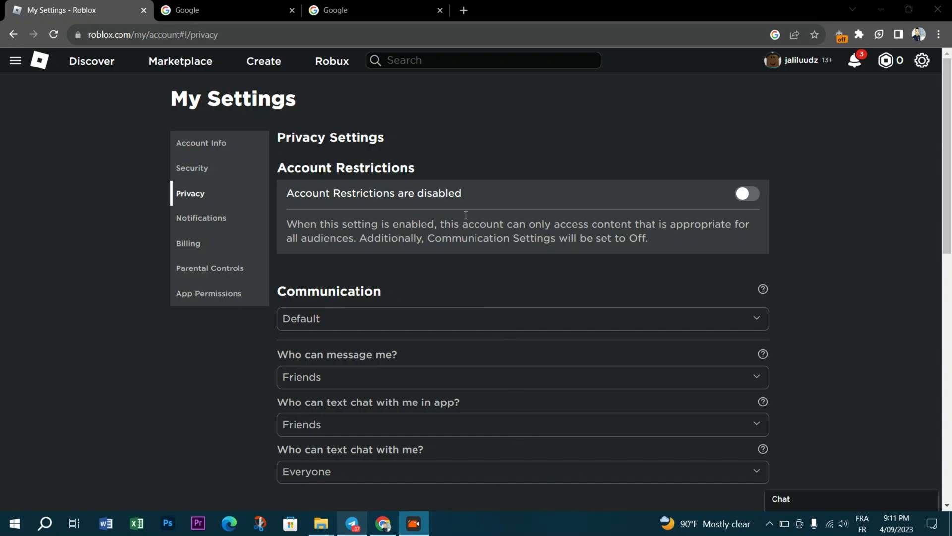
mouse_move(700, 333)
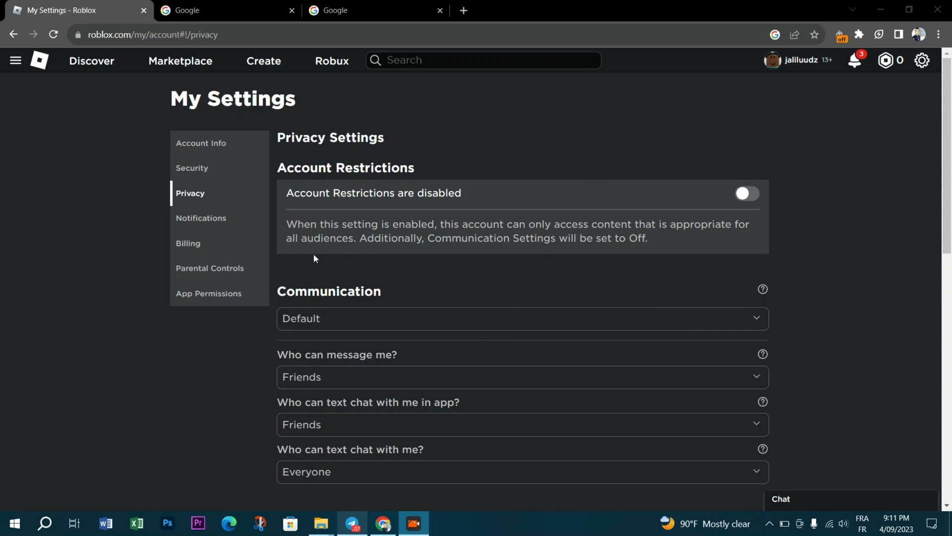
mouse_move(438, 169)
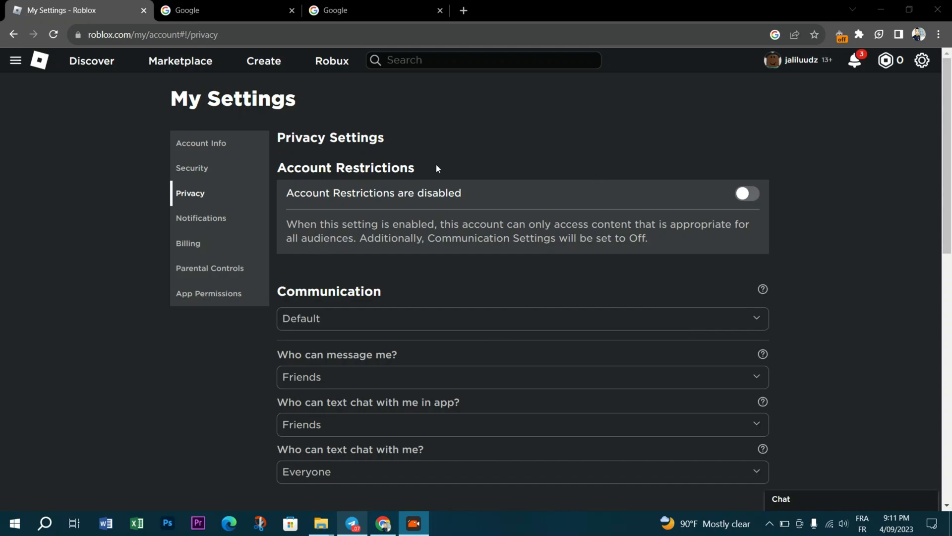
mouse_move(240, 226)
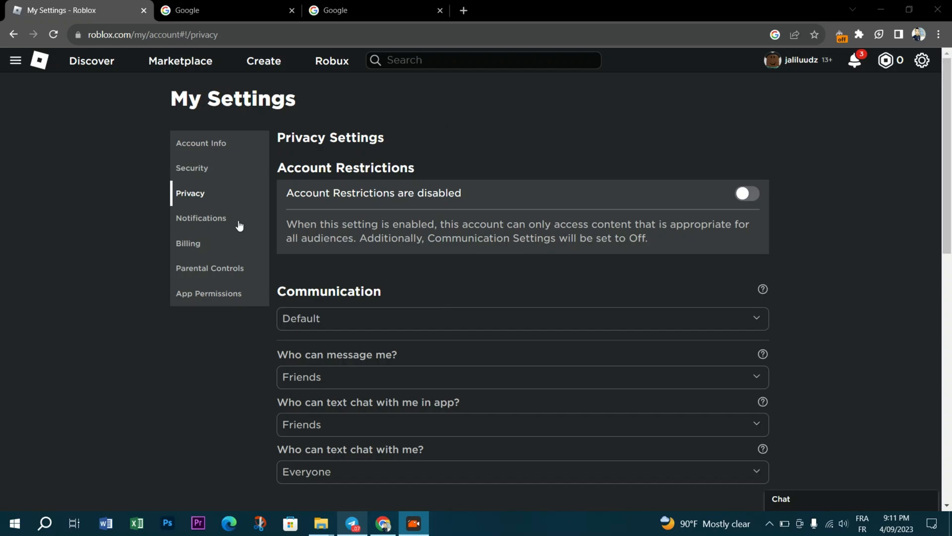
mouse_move(375, 204)
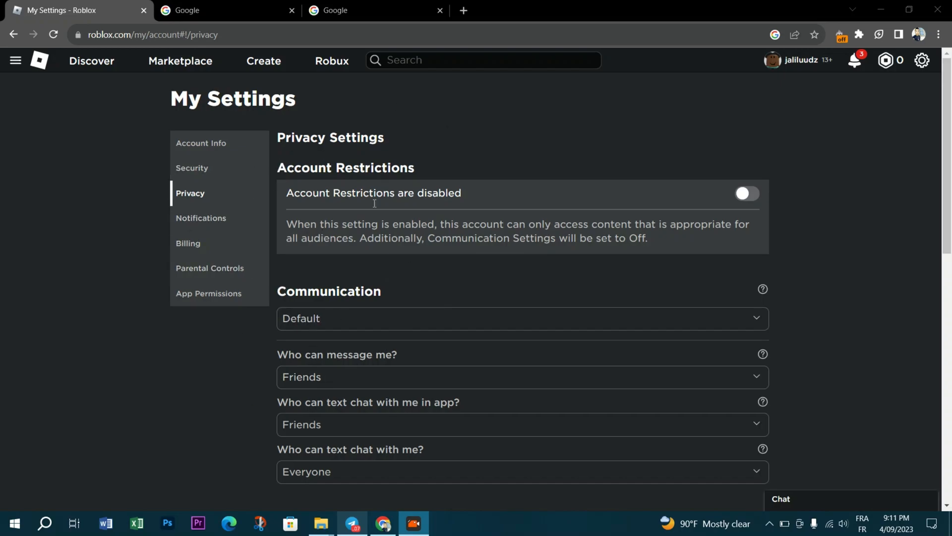
mouse_move(526, 191)
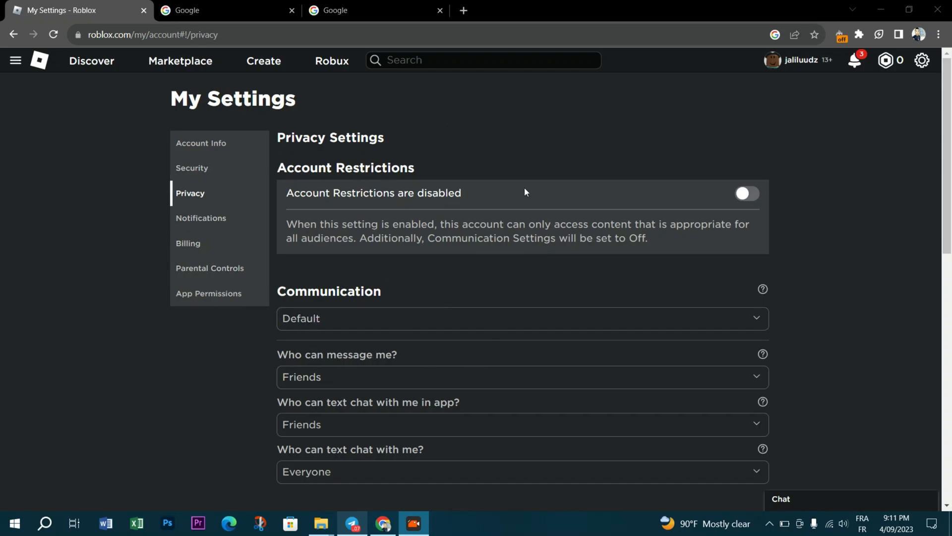
Navigate to the Discover page from the top navigation bar
left_click(91, 60)
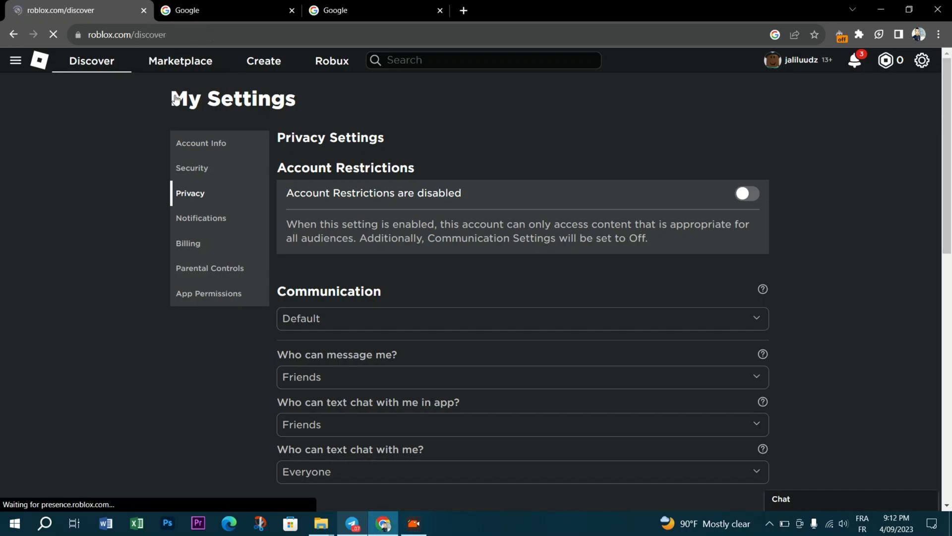